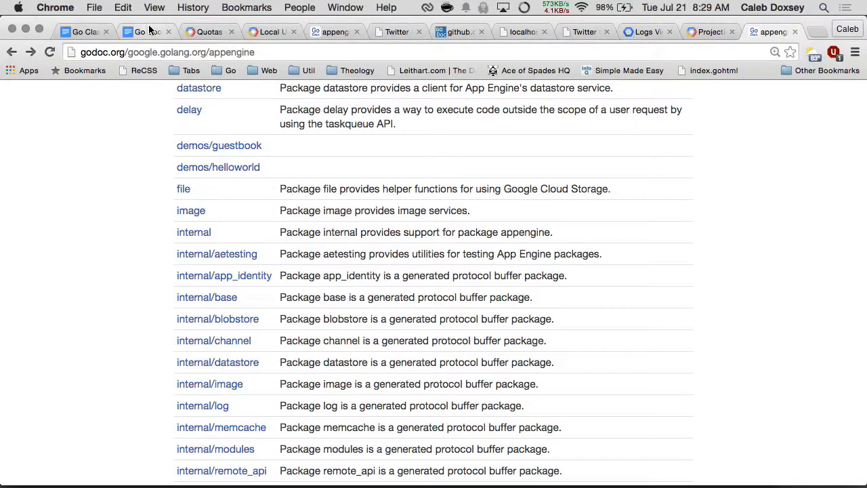
Step: Return to the Google Docs course outline and bring the '50. Review' section into view
click(144, 32)
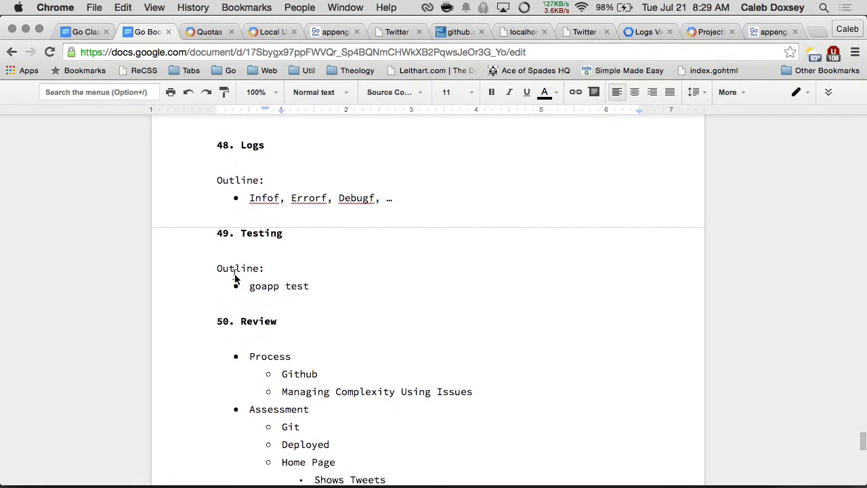
scroll(down, 3)
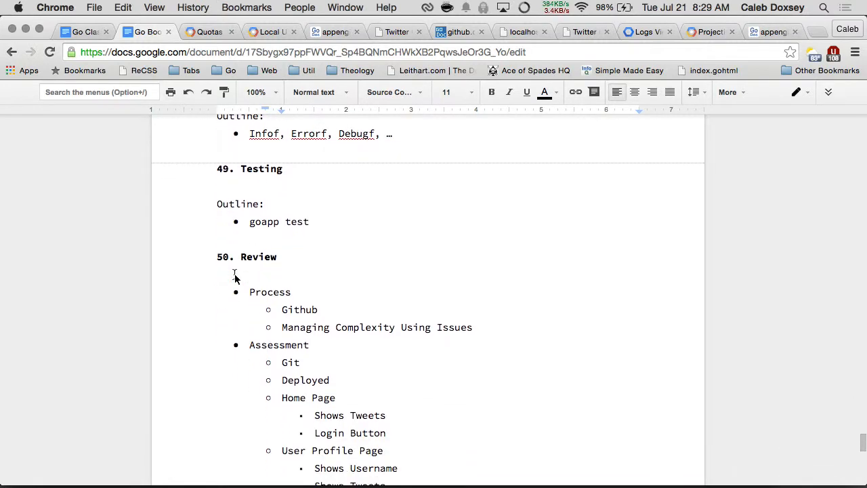
scroll(down, 3)
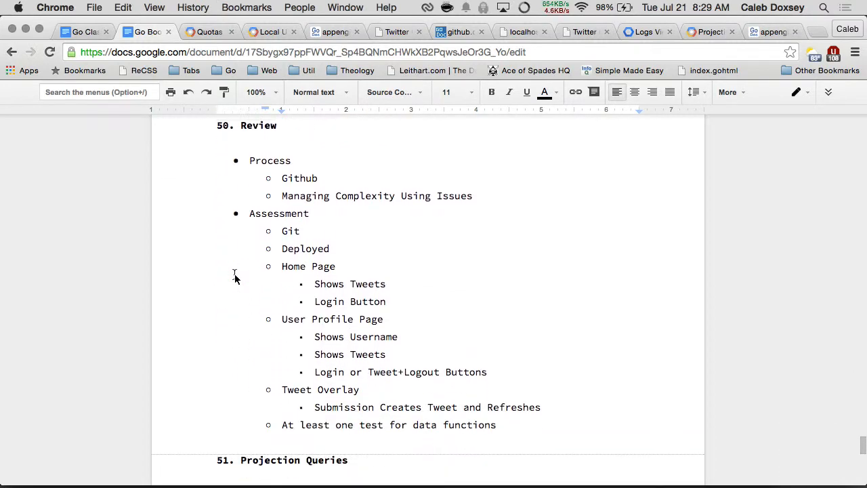